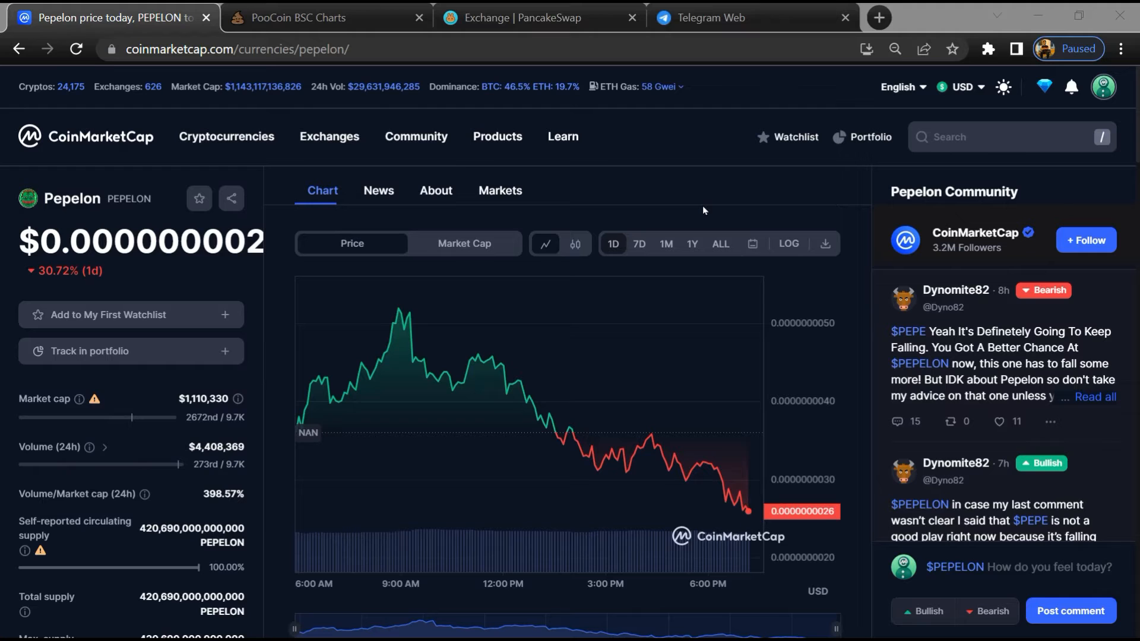
mouse_move(273, 320)
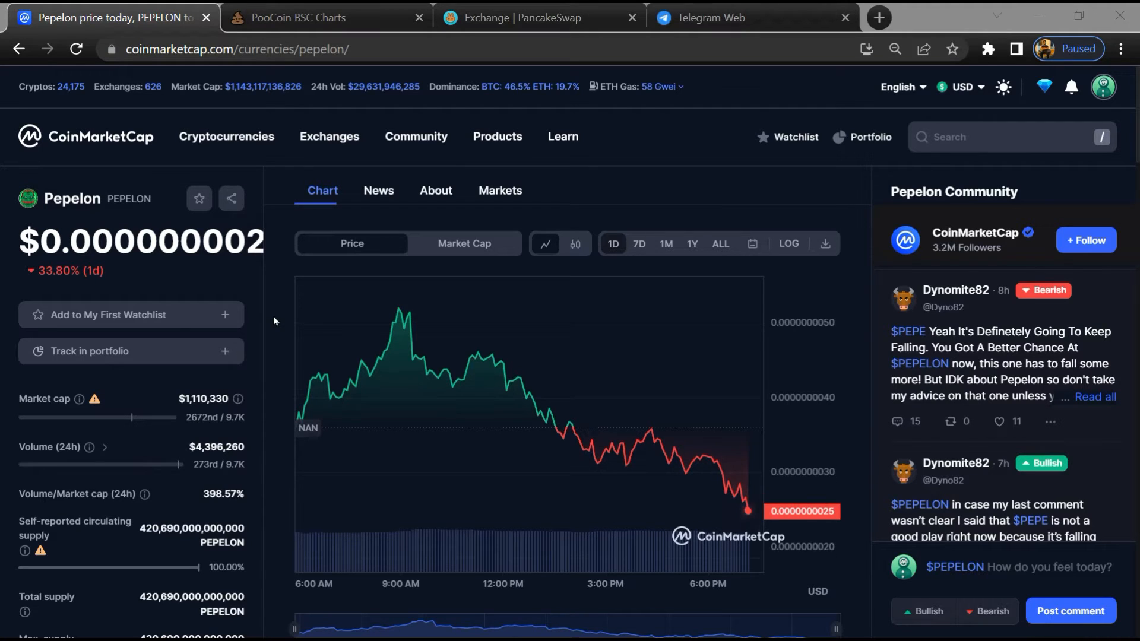
mouse_move(516, 202)
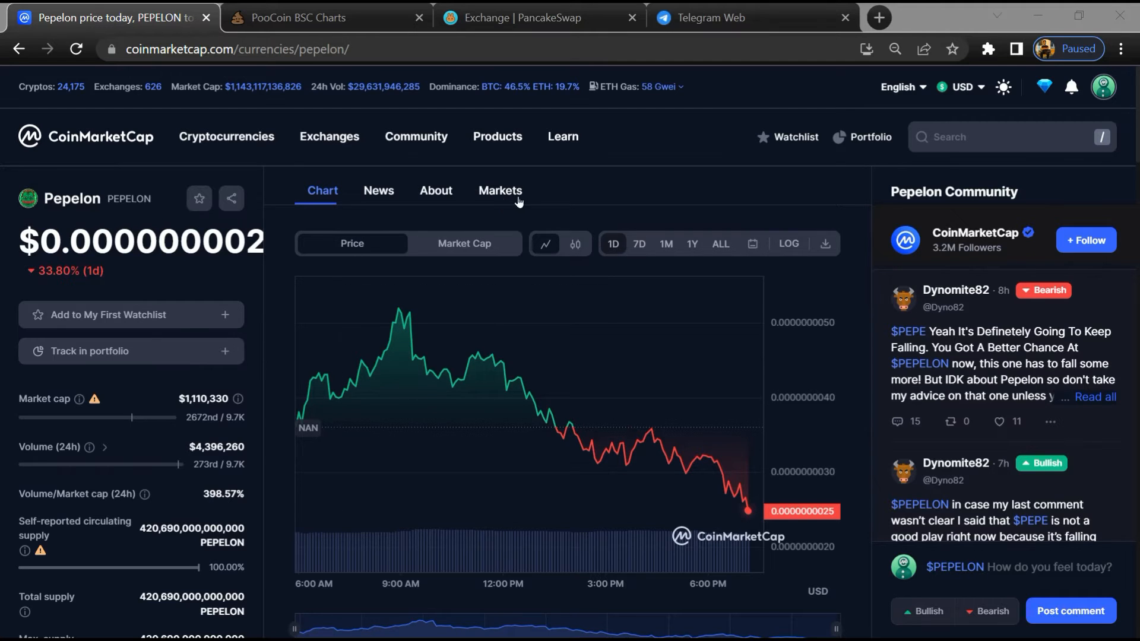
- Show Pepelon's Markets list and copy its BNB Smart Chain contract address from the Contracts panel
left_click(500, 190)
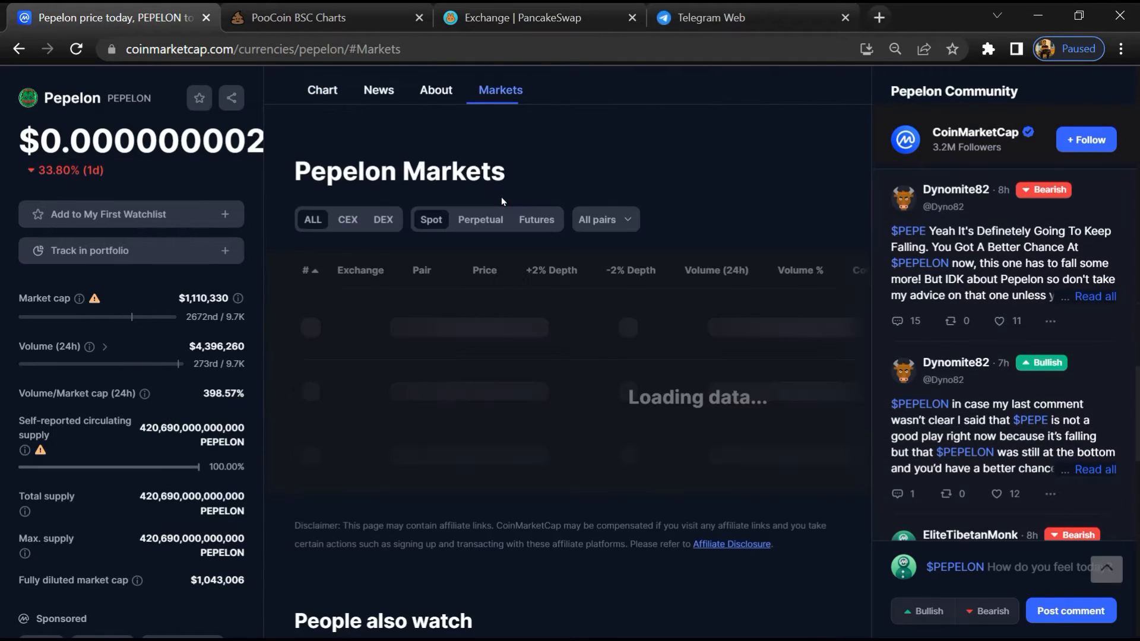
scroll("down", 3)
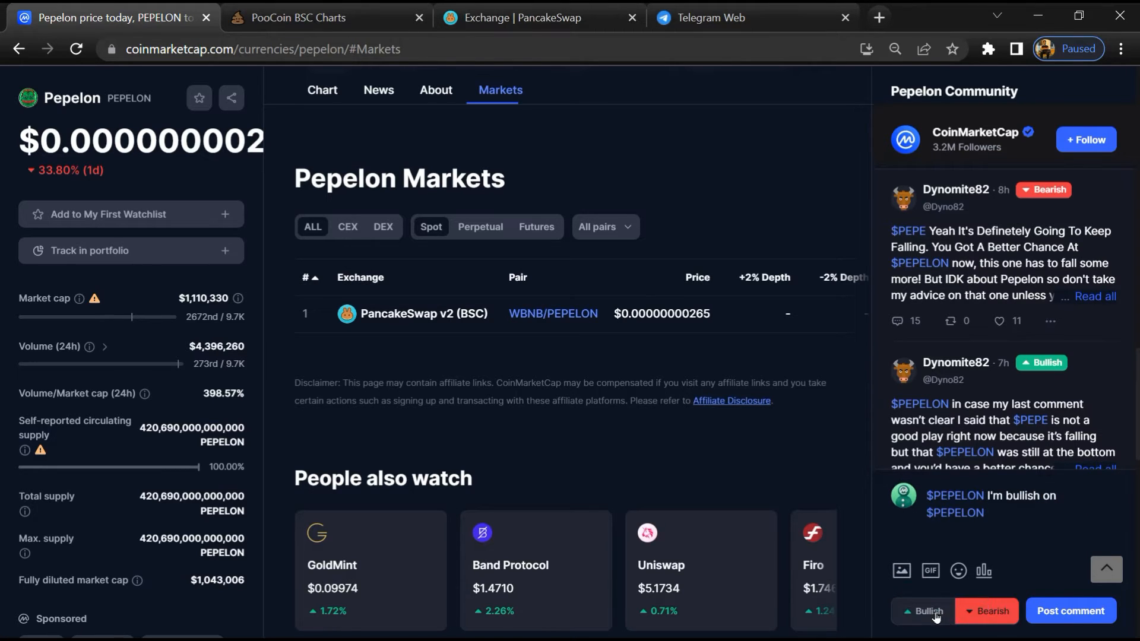
mouse_move(934, 229)
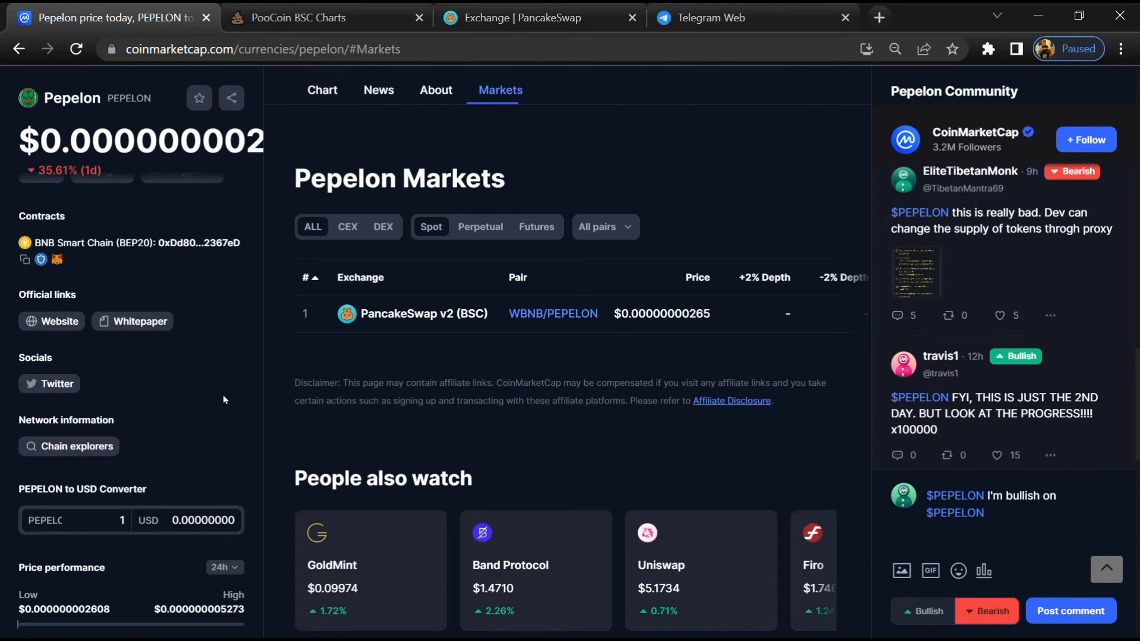
mouse_move(42, 285)
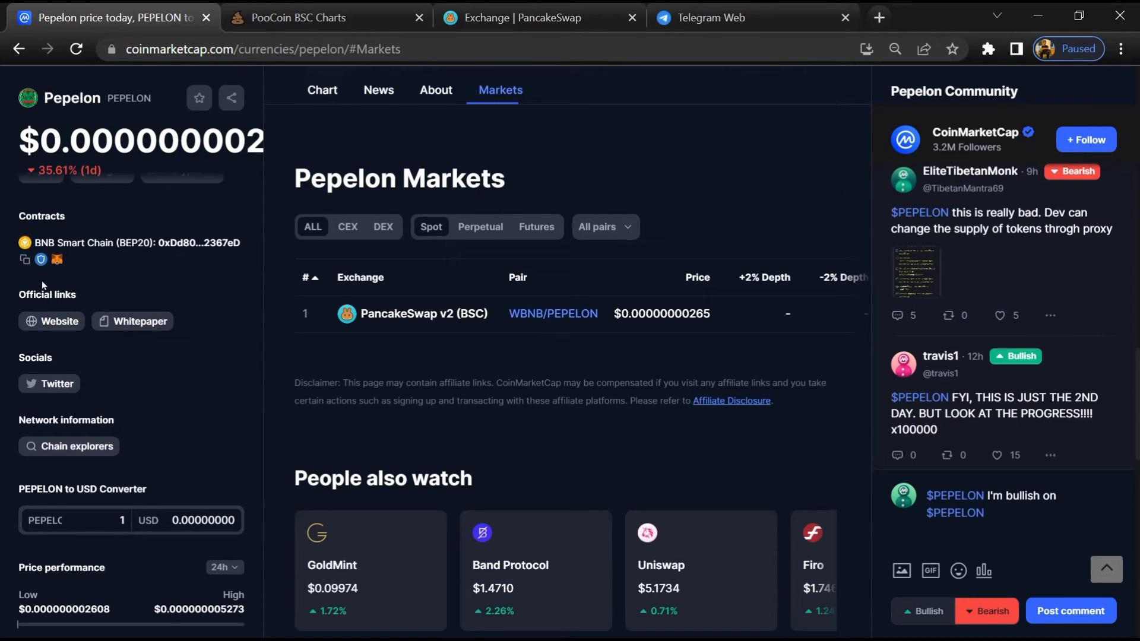
left_click(24, 260)
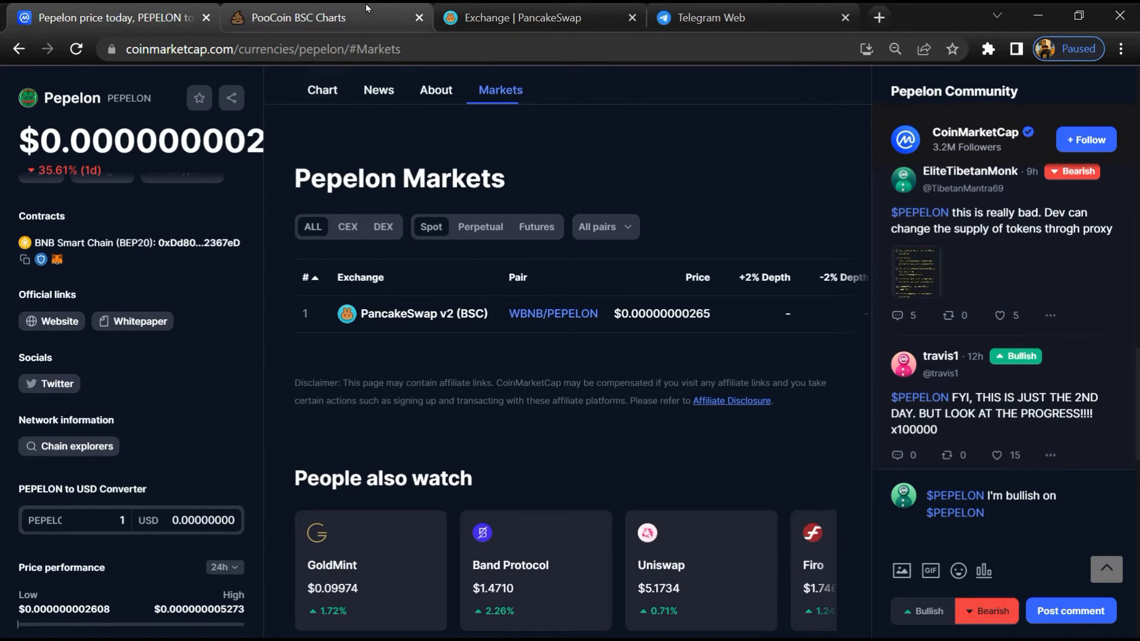
- Paste Pepelon's contract address into PooCoin's token search and load its PEPELON/BNB chart
left_click(319, 17)
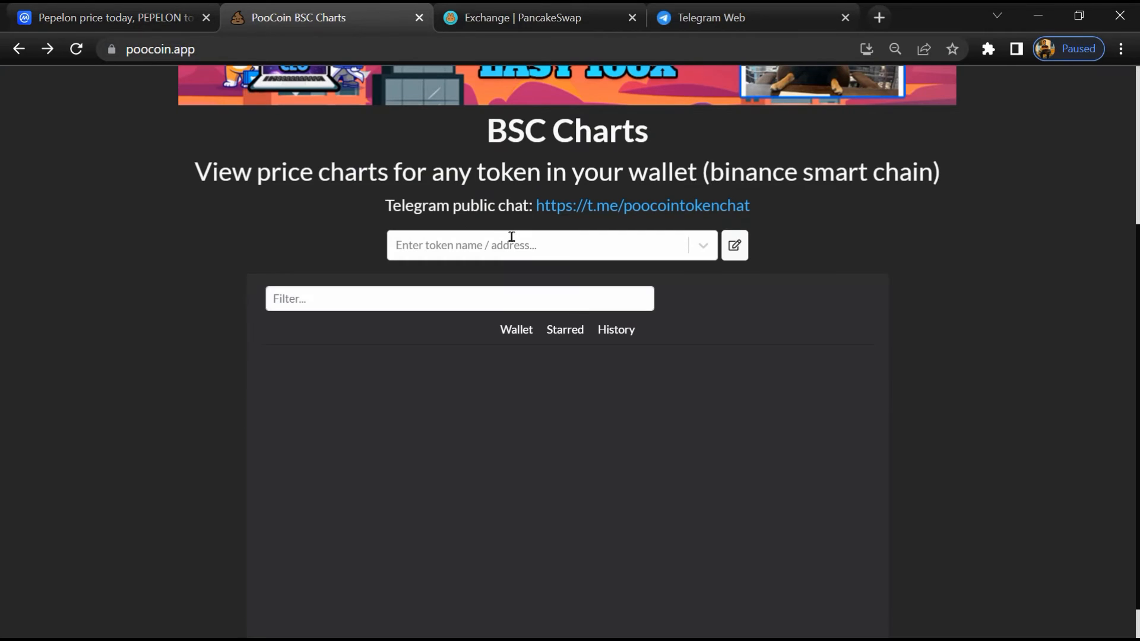
right_click(514, 245)
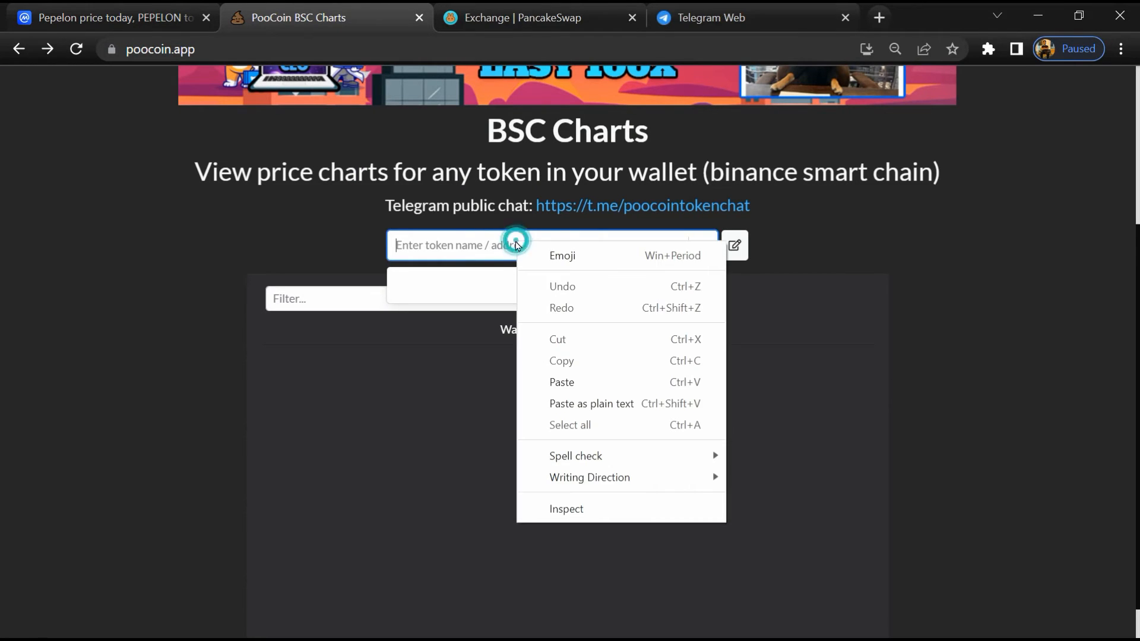
left_click(562, 381)
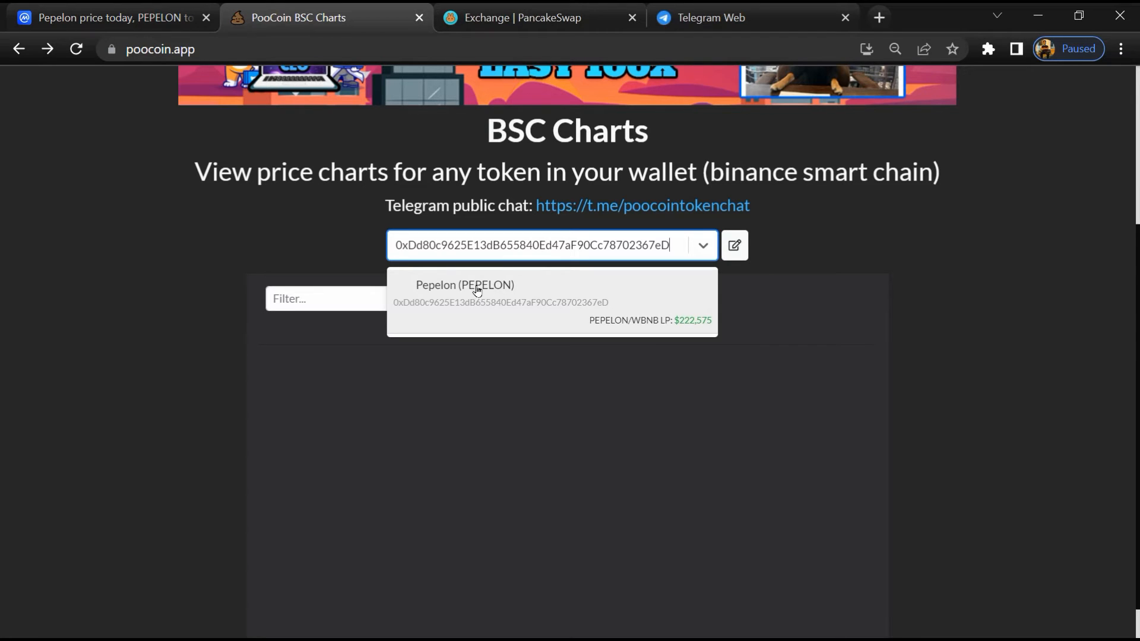
left_click(464, 284)
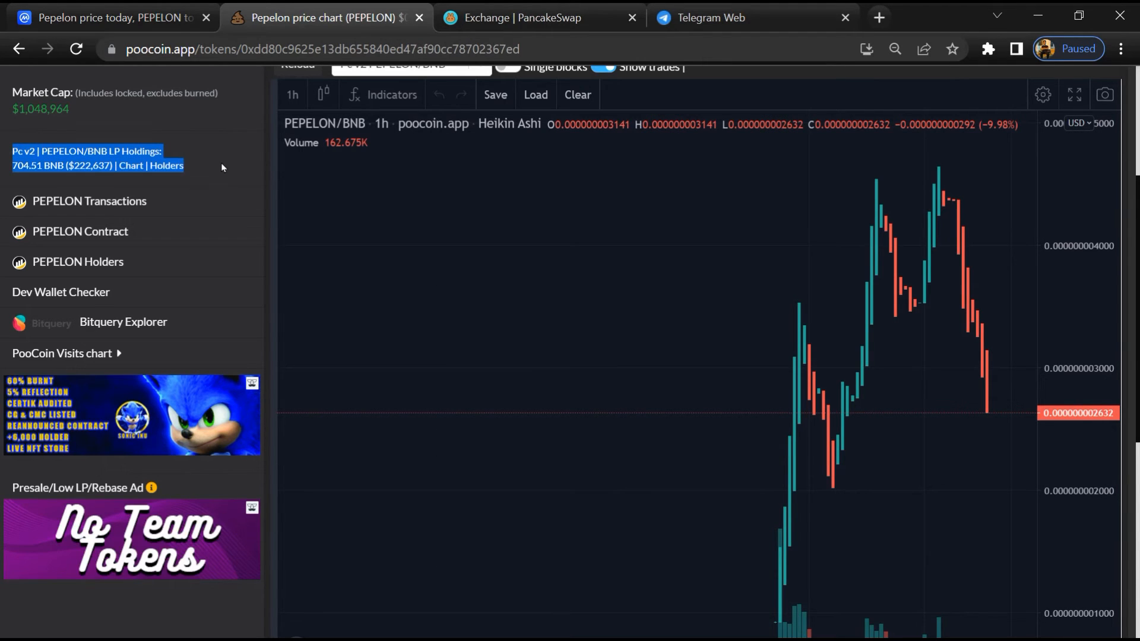
mouse_move(213, 216)
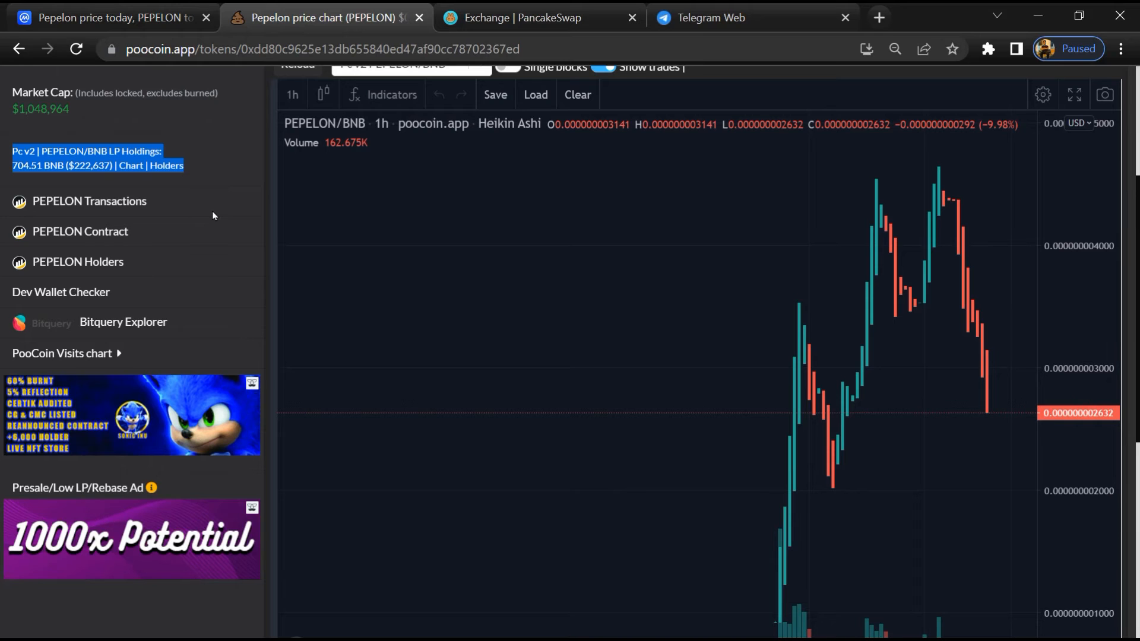
- Below the chart, view Pepelon's biggest buyers, then switch to its biggest sellers list
scroll("down", 3)
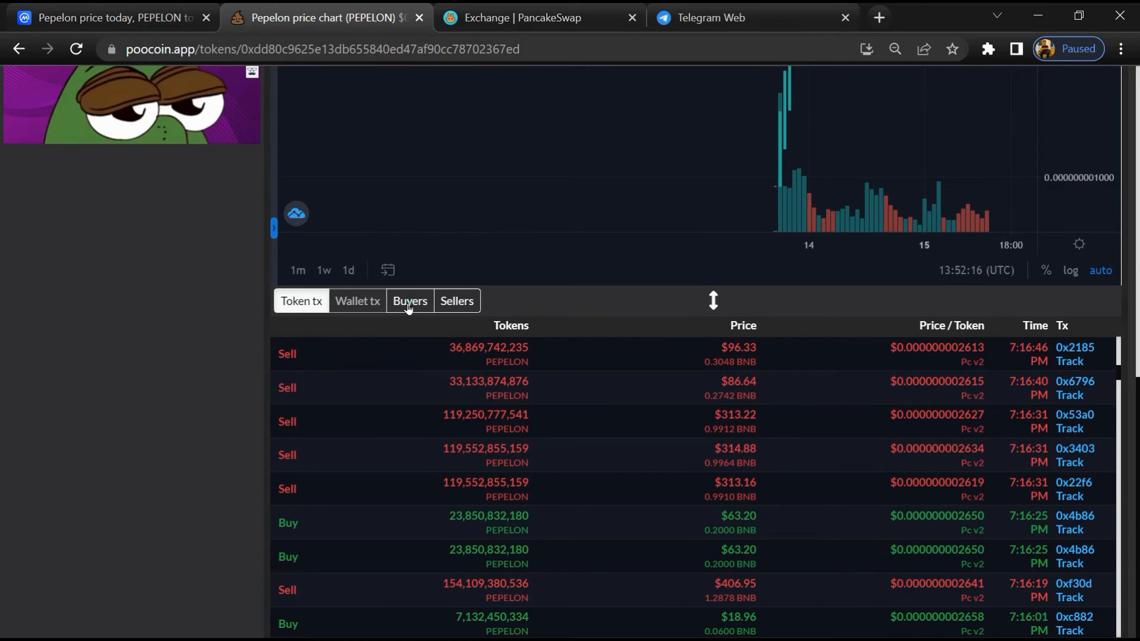
left_click(410, 300)
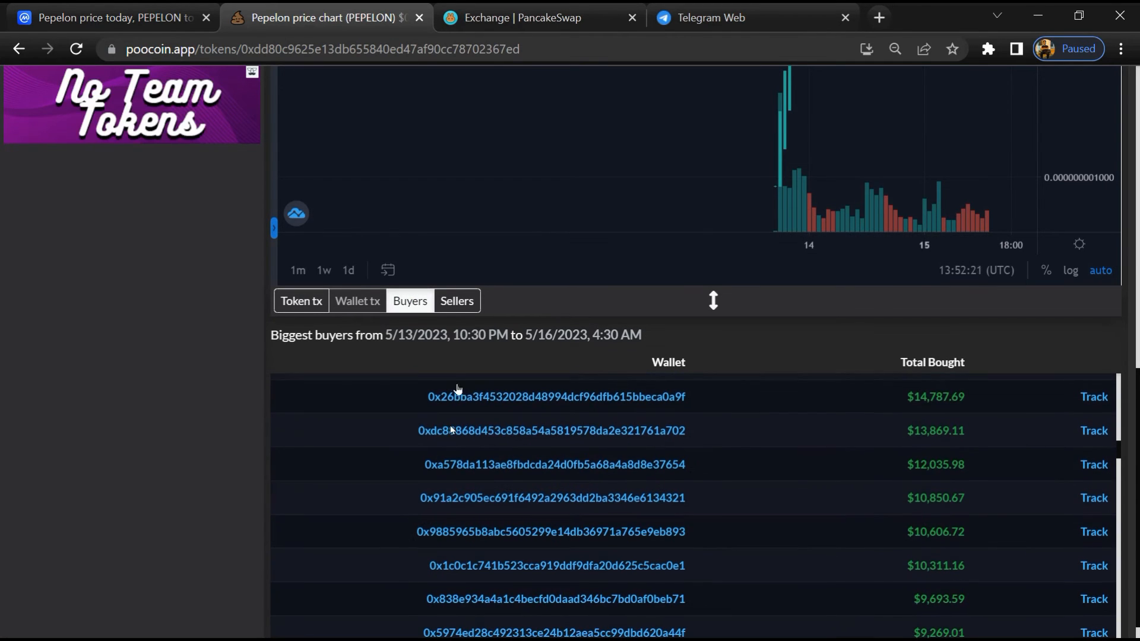
left_click(456, 300)
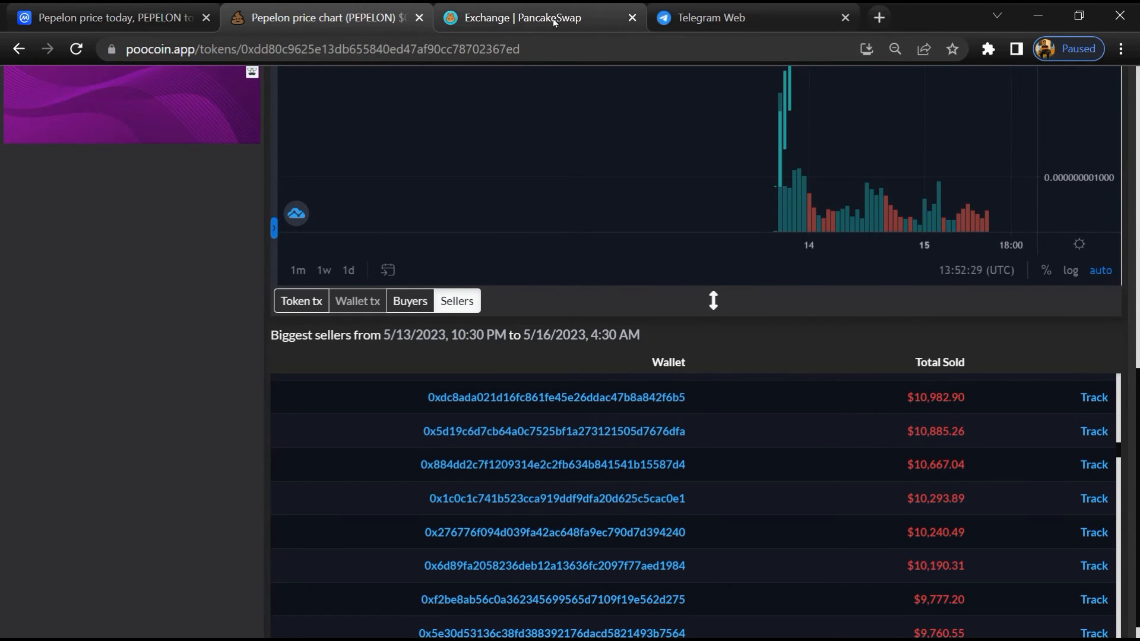
- On PancakeSwap, paste Pepelon's address as the output token, start the import and tick 'I understand'
left_click(542, 18)
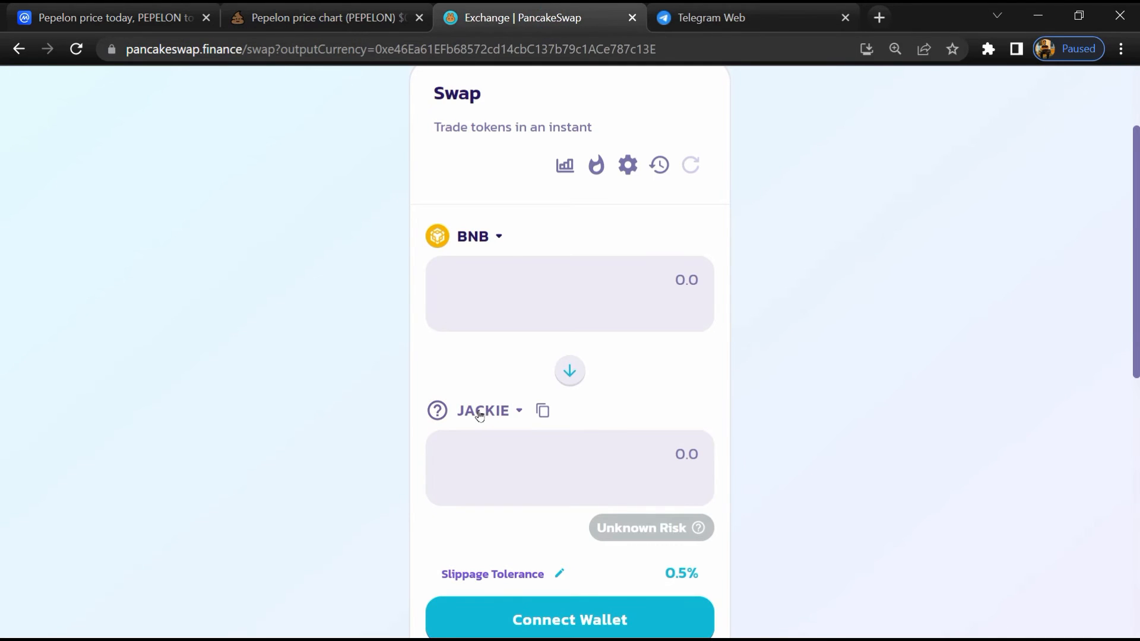
left_click(486, 410)
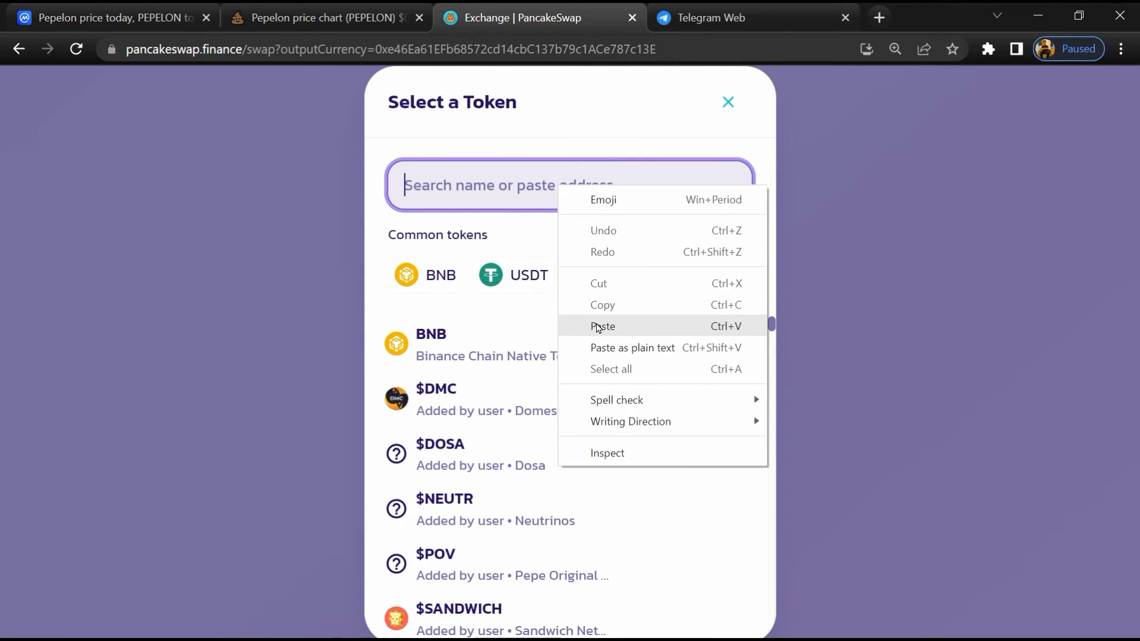
left_click(603, 325)
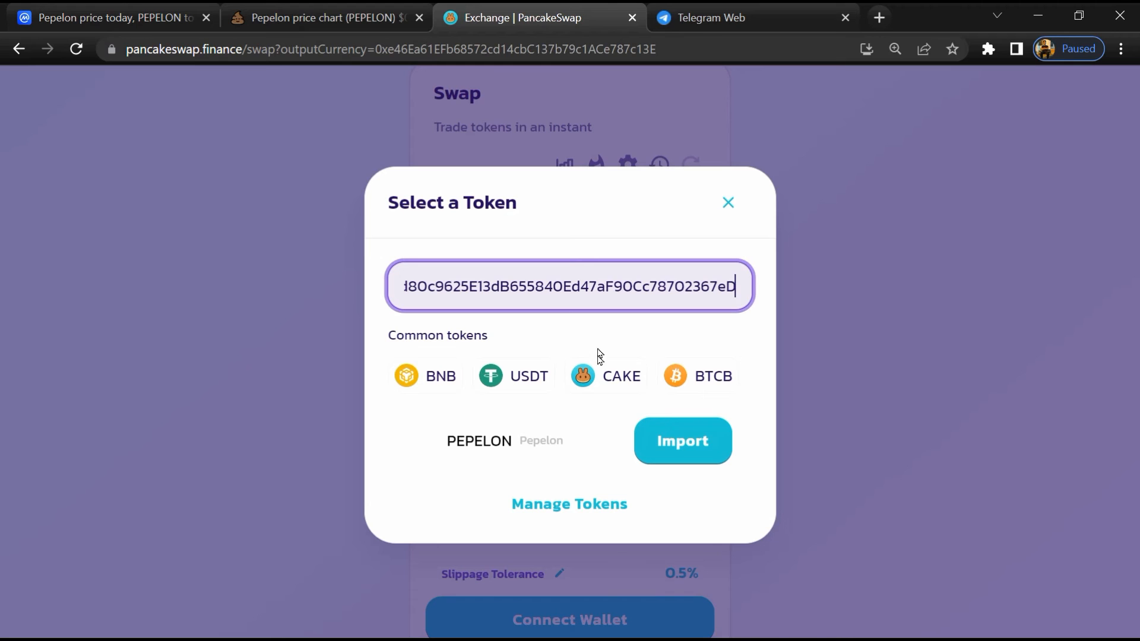
mouse_move(682, 440)
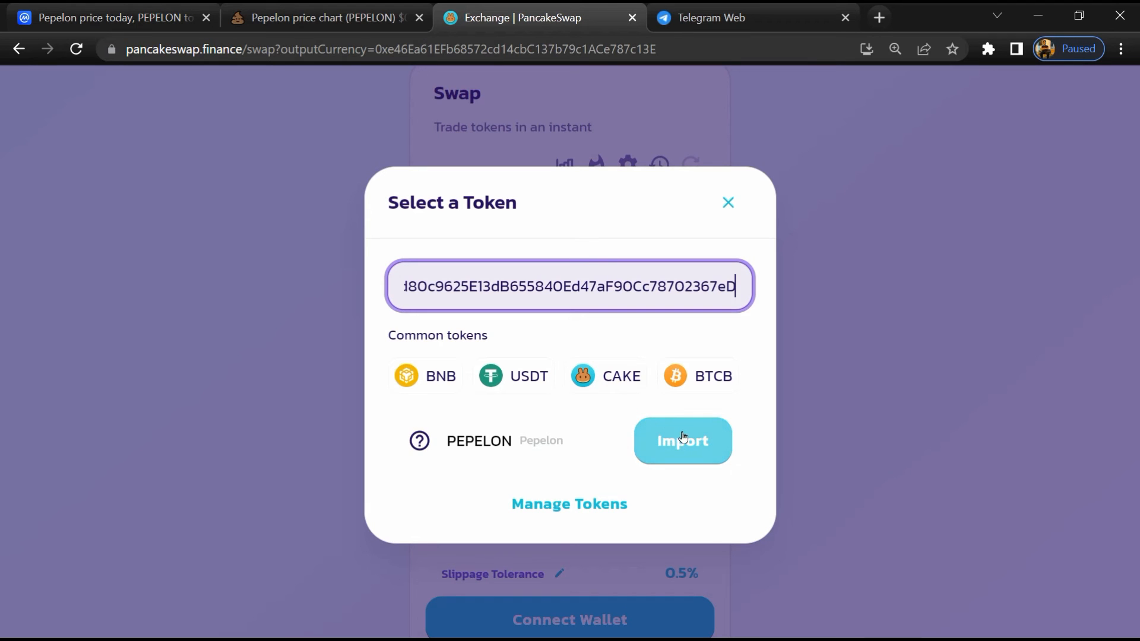
left_click(681, 439)
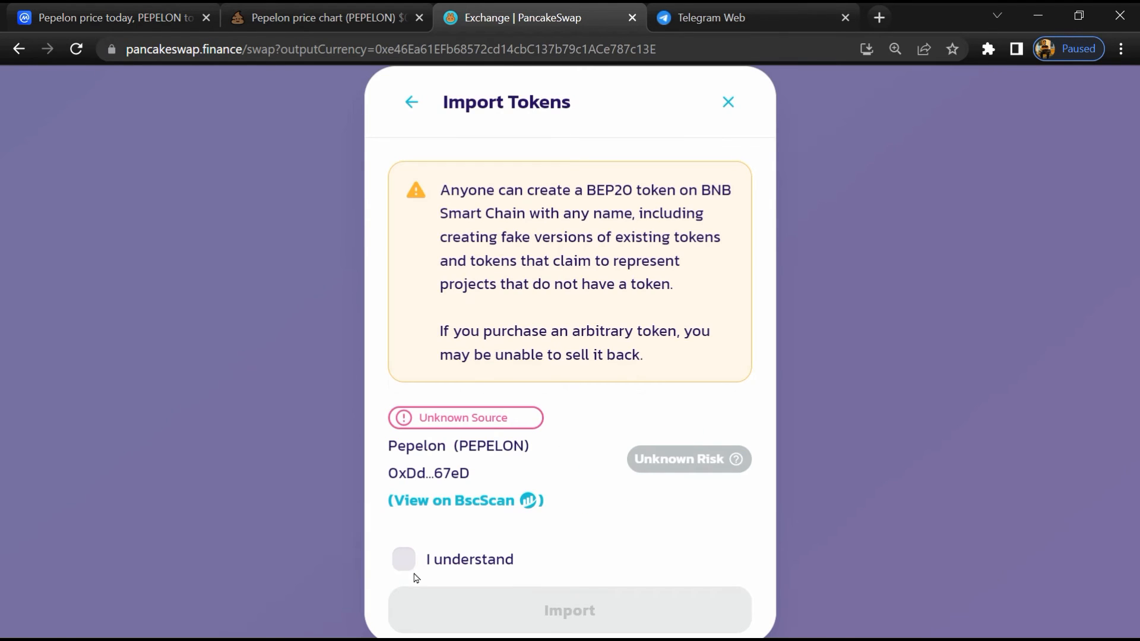
left_click(404, 559)
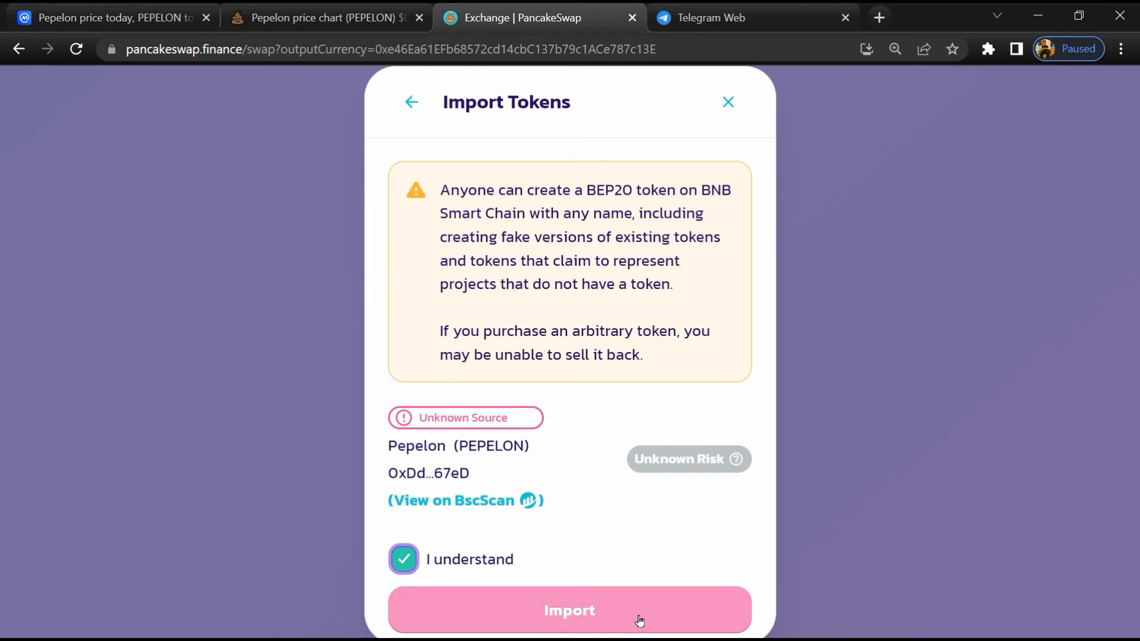
- Confirm importing Pepelon into the swap and reveal its Unknown Risk explanation
left_click(568, 611)
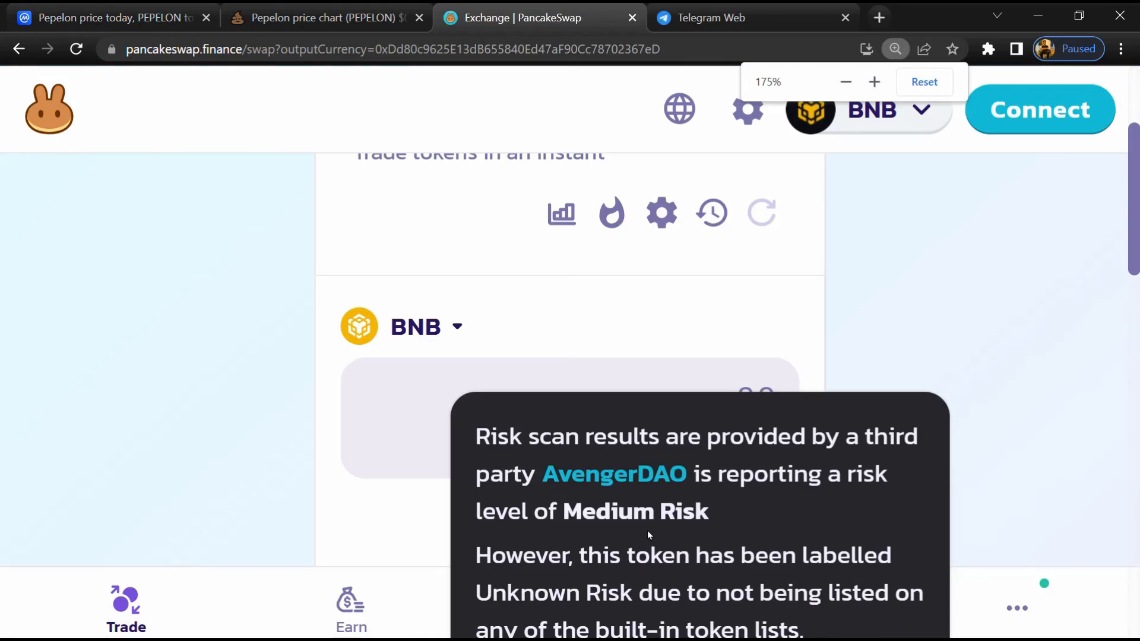
scroll("down", 3)
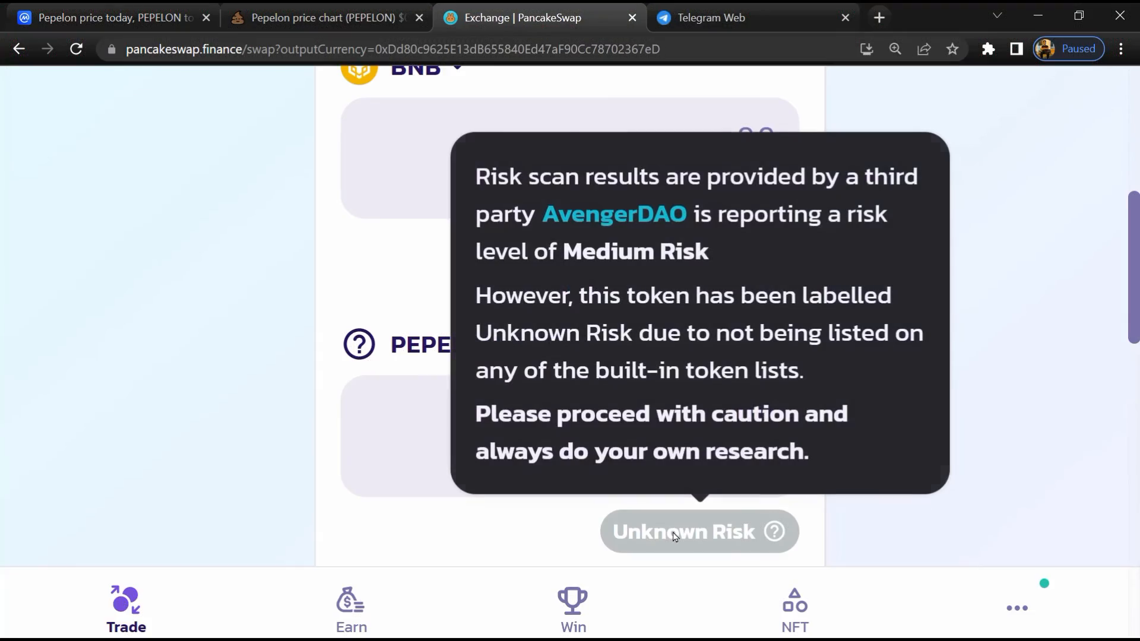